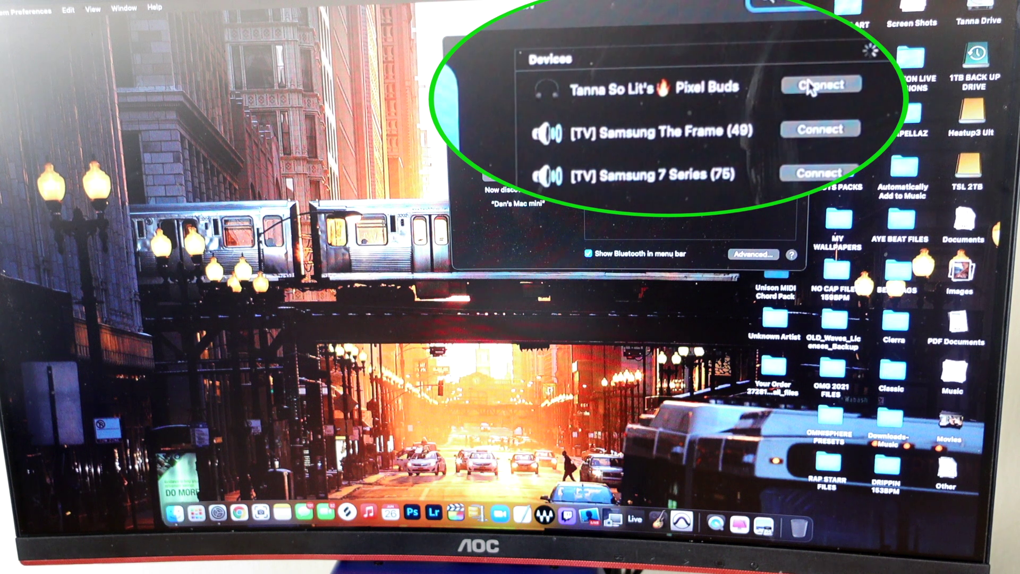
Step: Bring back the Bluetooth pane and confirm the Pixel Buds show Not Connected beside the Samsung TV
{"action": "left_click", "coordinate": [822, 84]}
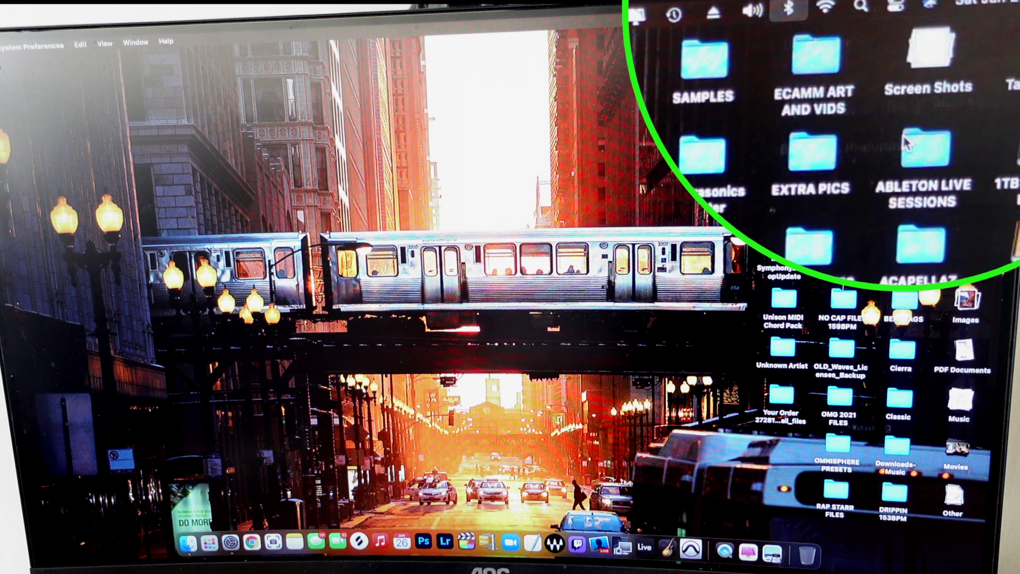
{"action": "left_click", "coordinate": [783, 11]}
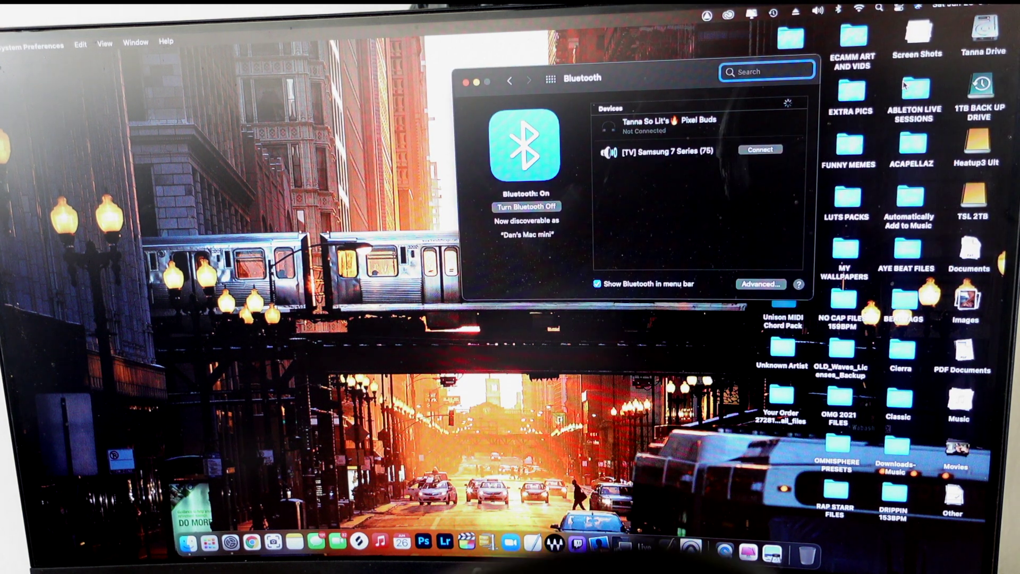